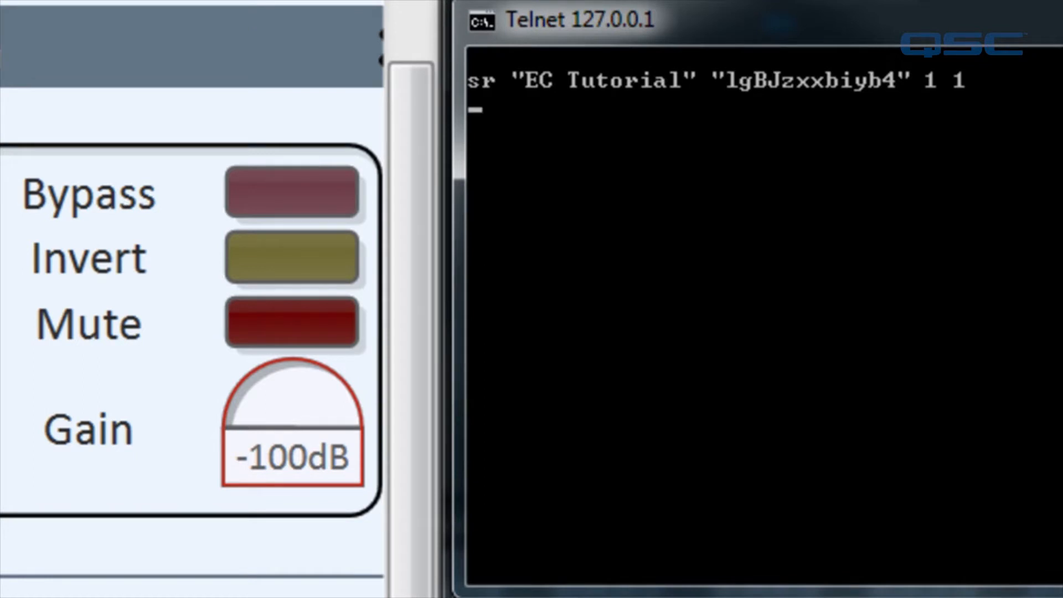
Create change group 1 with cgc 1 in the EC Tutorial session.
{"action": "type", "text": "cgc 1"}
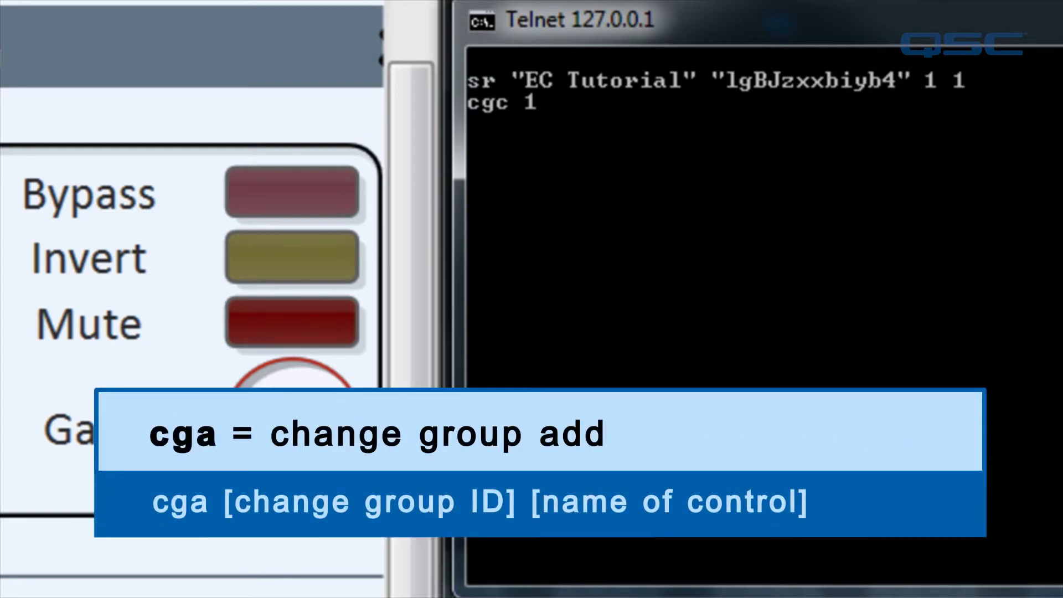
Add GainGain and GainMute to change group 1 with cga commands.
{"action": "type", "text": "cga 1"}
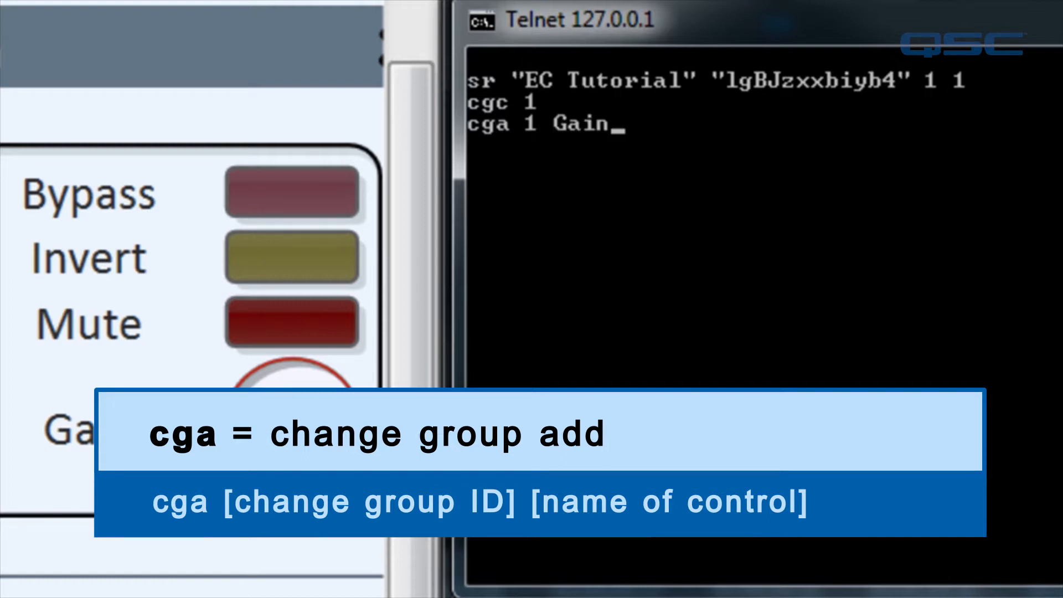
{"action": "type", "text": "Gain"}
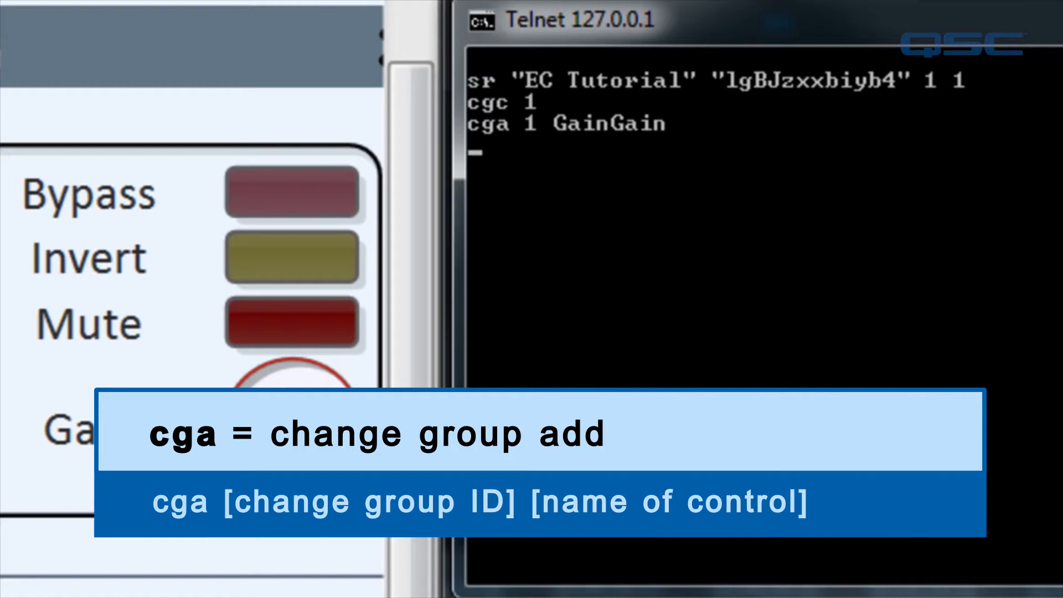
{"action": "type", "text": "cga 1 Ga"}
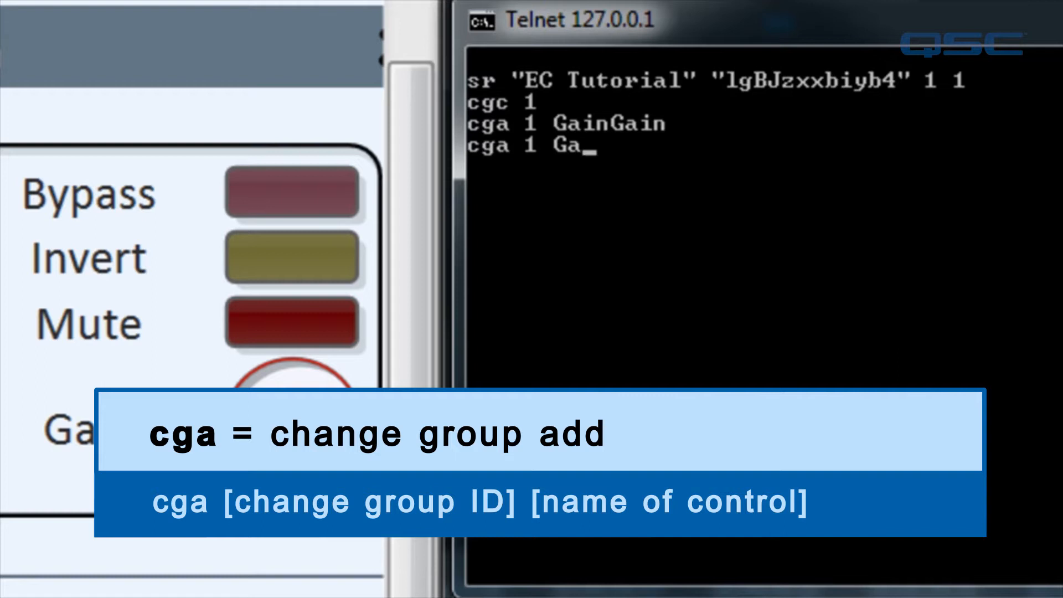
{"action": "type", "text": "inMute"}
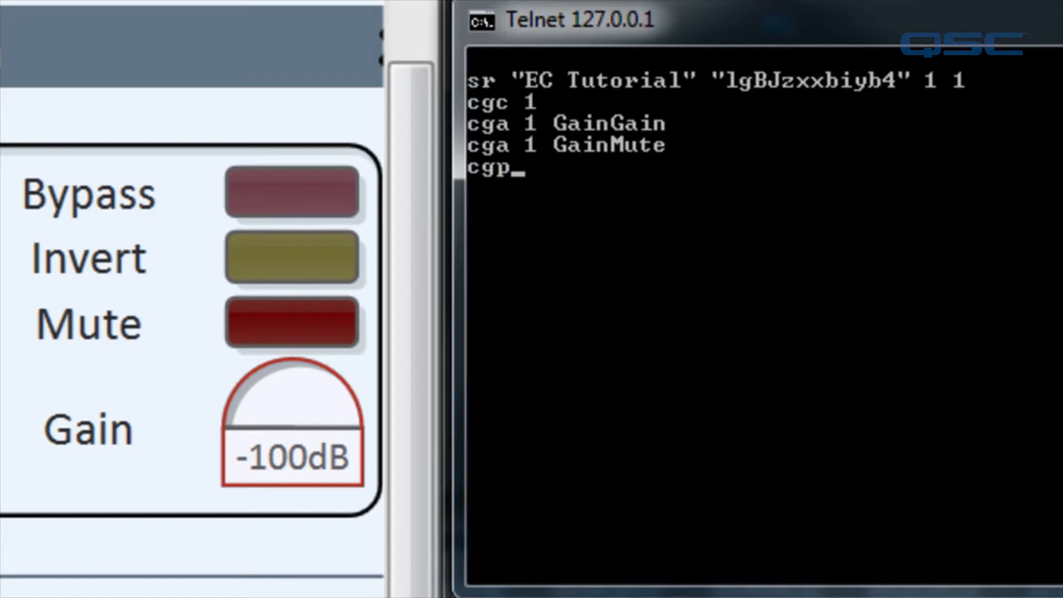
Poll change group 1 with cgp 1, reading GainGain -100dB and GainMute unmuted.
{"action": "type", "text": "1"}
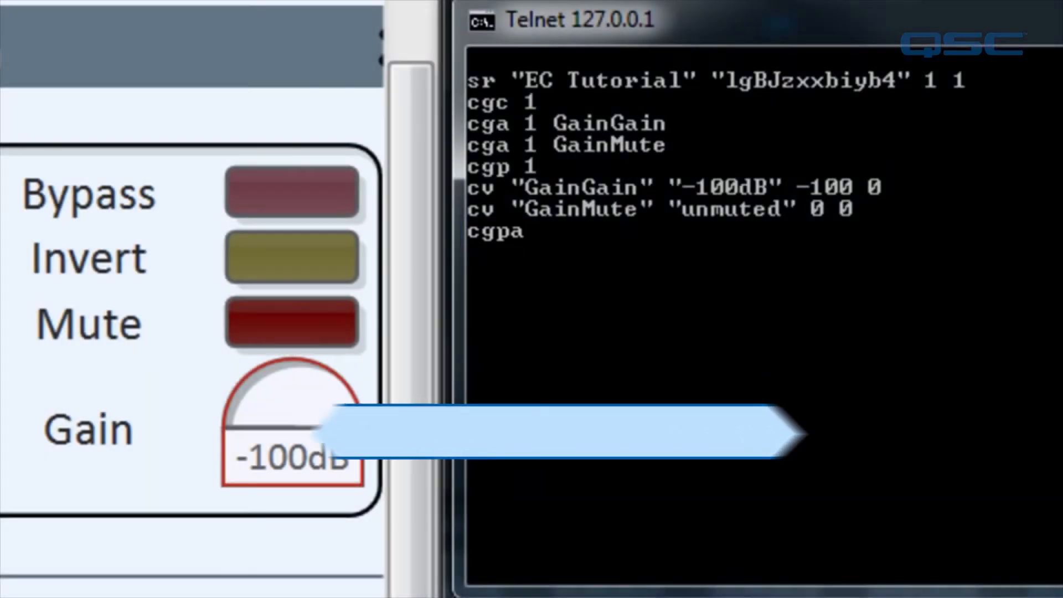
{"action": "type", "text": "cgpna 1"}
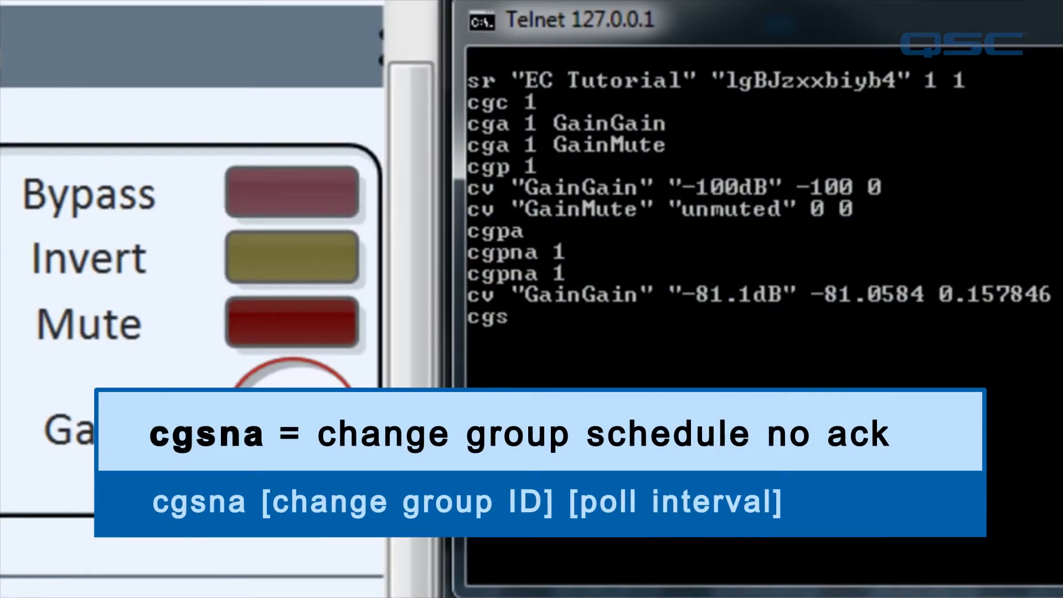
Schedule no-ack automatic reporting of change group 1 with cgsna 1 100.
{"action": "type", "text": "cgsna"}
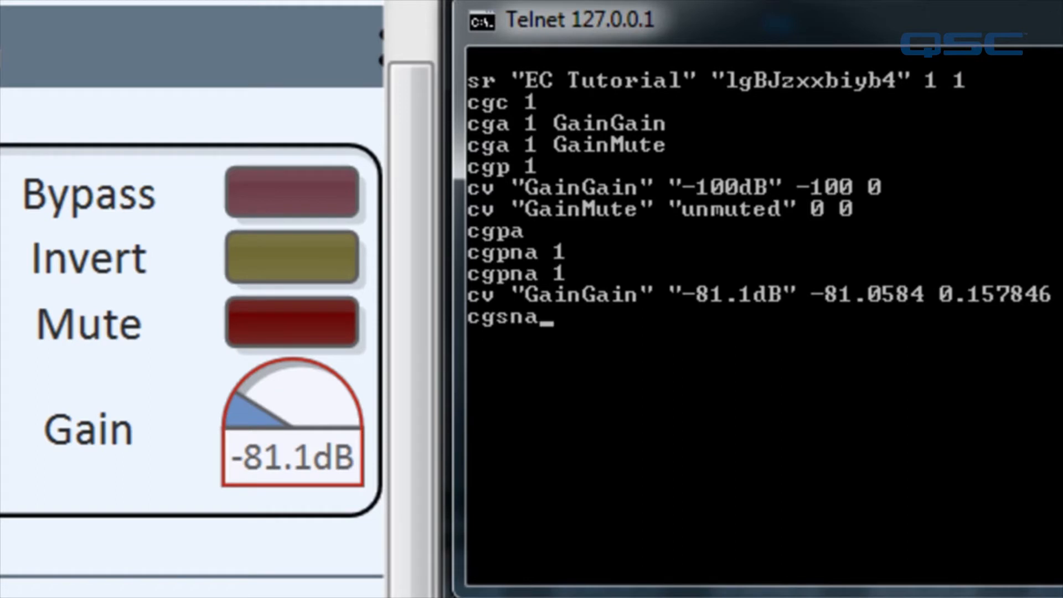
{"action": "type", "text": "1"}
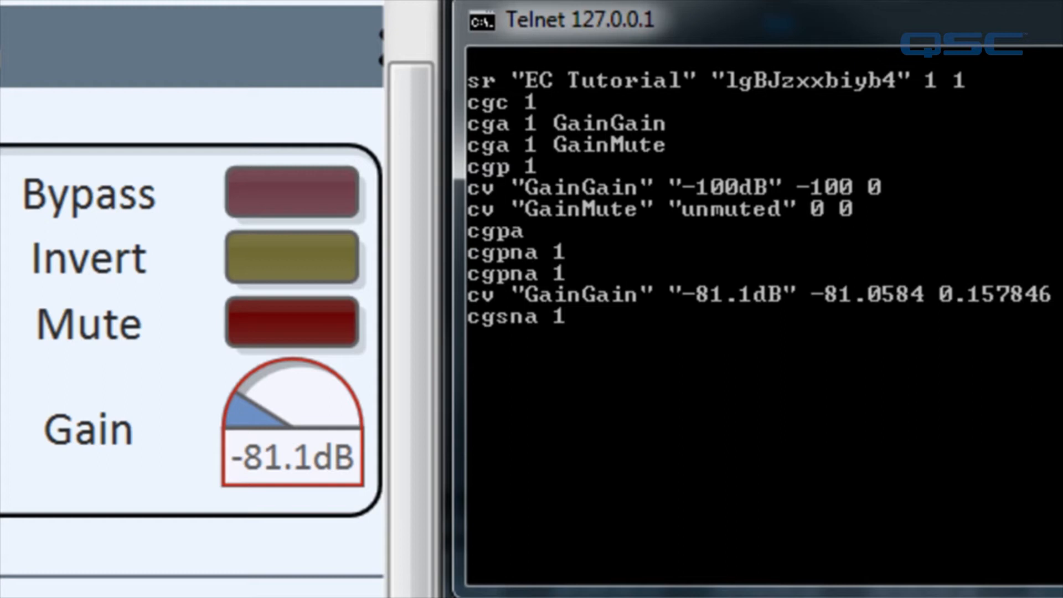
{"action": "type", "text": "1"}
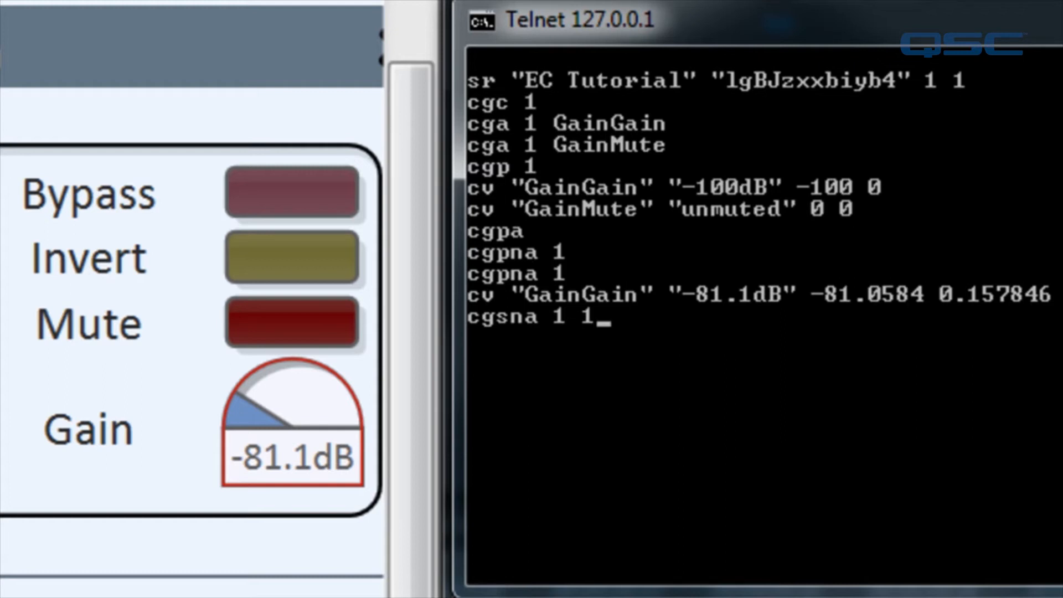
{"action": "type", "text": "00"}
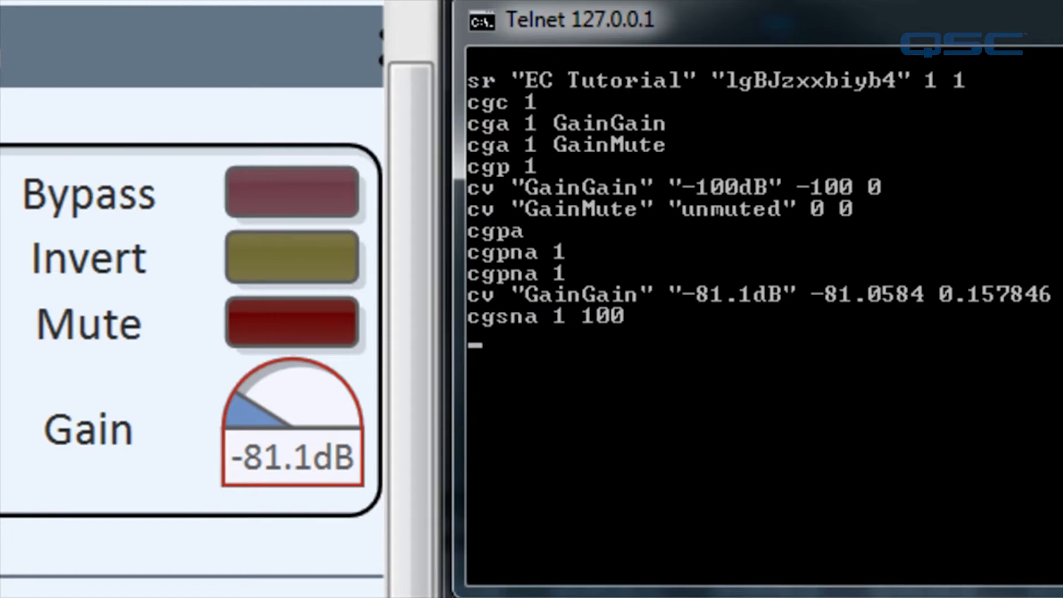
Toggle the gain block's mute three times to watch changes stream to Telnet.
{"action": "left_click", "coordinate": [292, 322]}
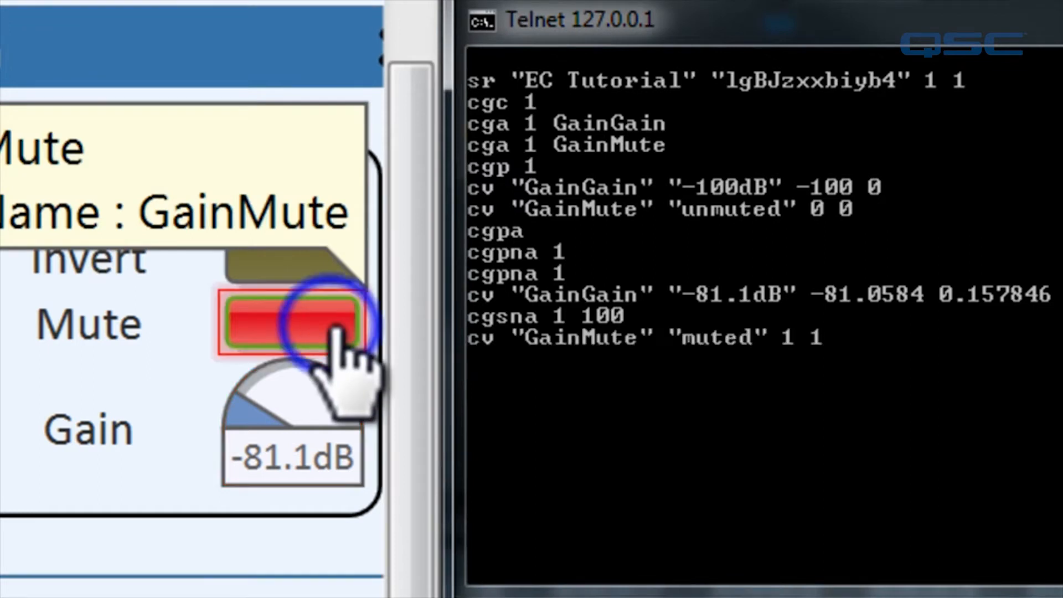
{"action": "left_click", "coordinate": [291, 325]}
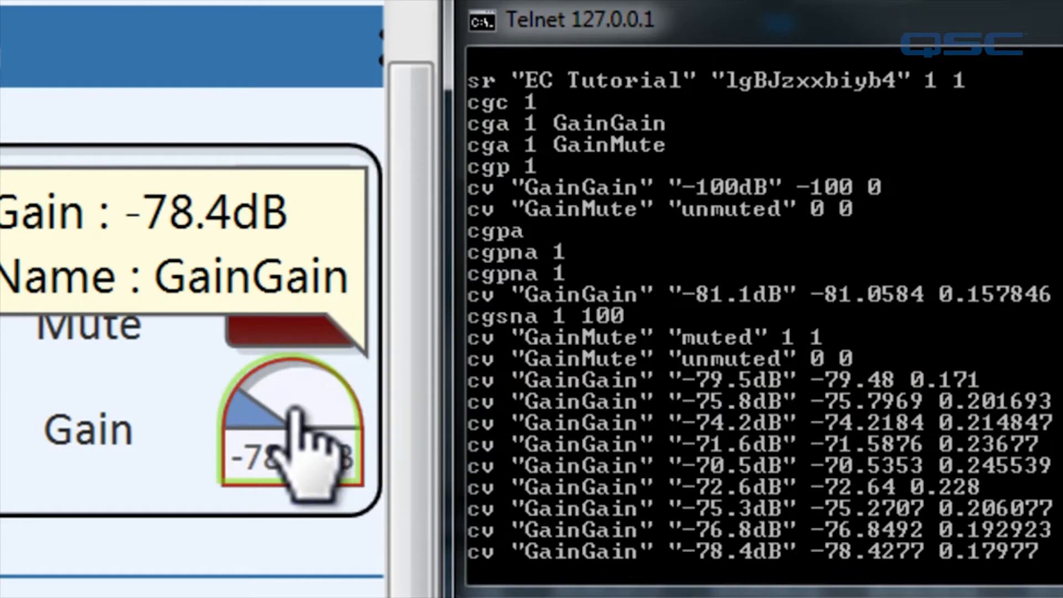
{"action": "left_click", "coordinate": [292, 323]}
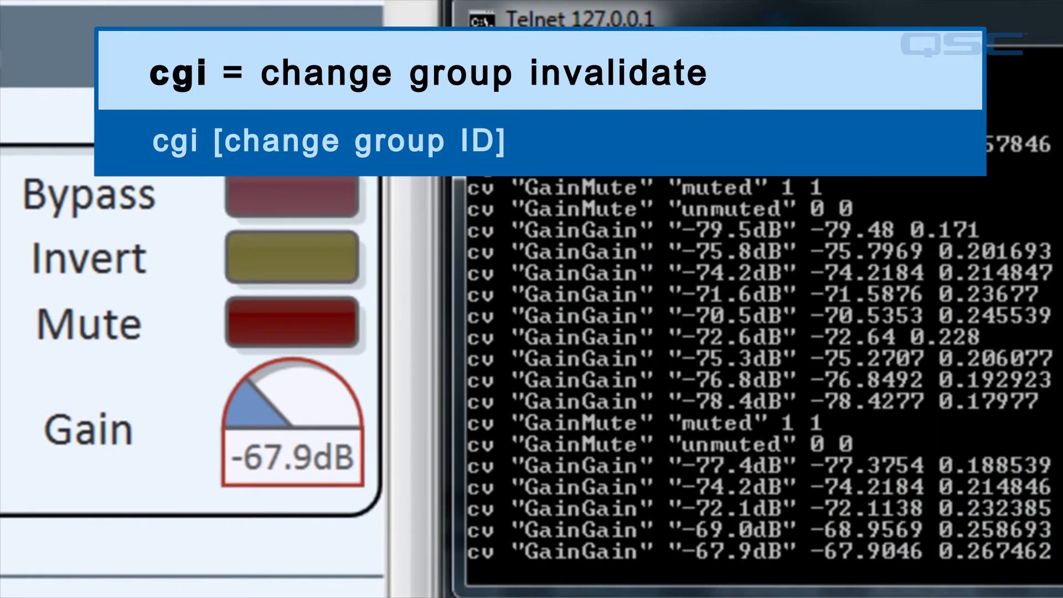
Invalidate change group 1 with cgi so Gain and Mute report again.
{"action": "type", "text": "cg"}
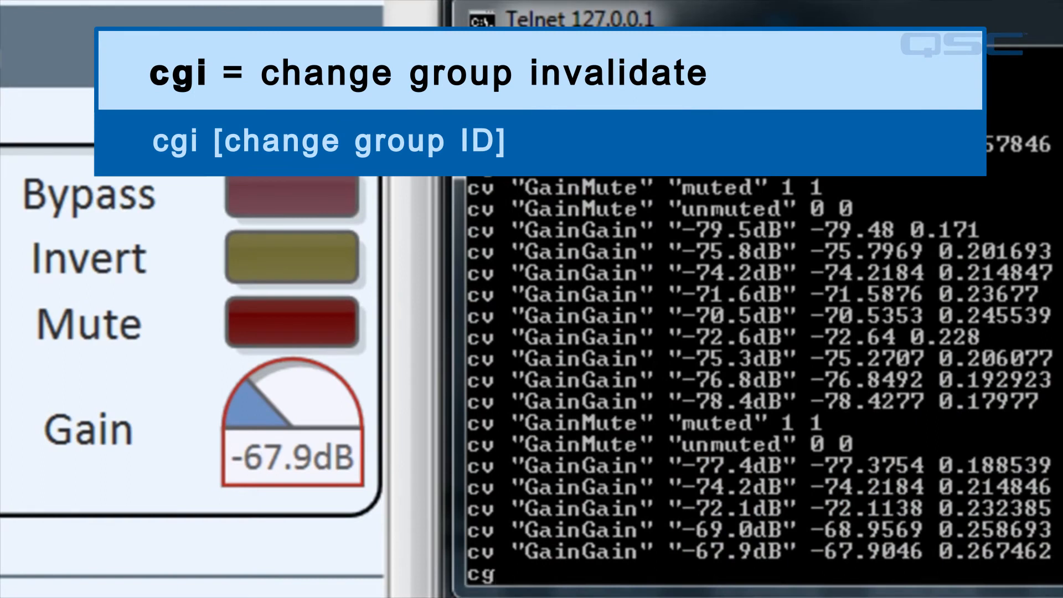
{"action": "type", "text": "cgi"}
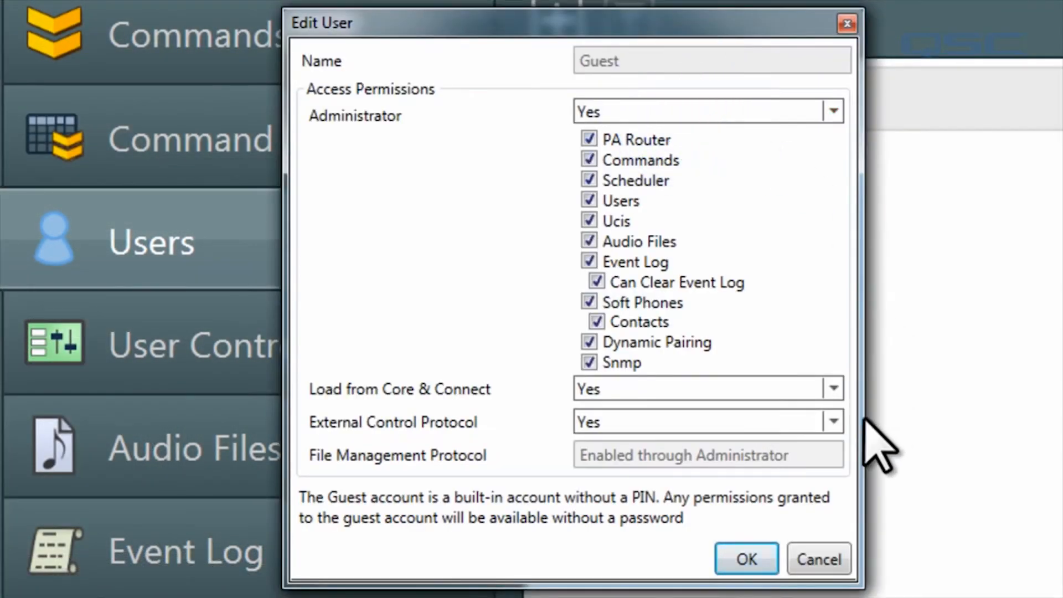
{"action": "left_click", "coordinate": [709, 422]}
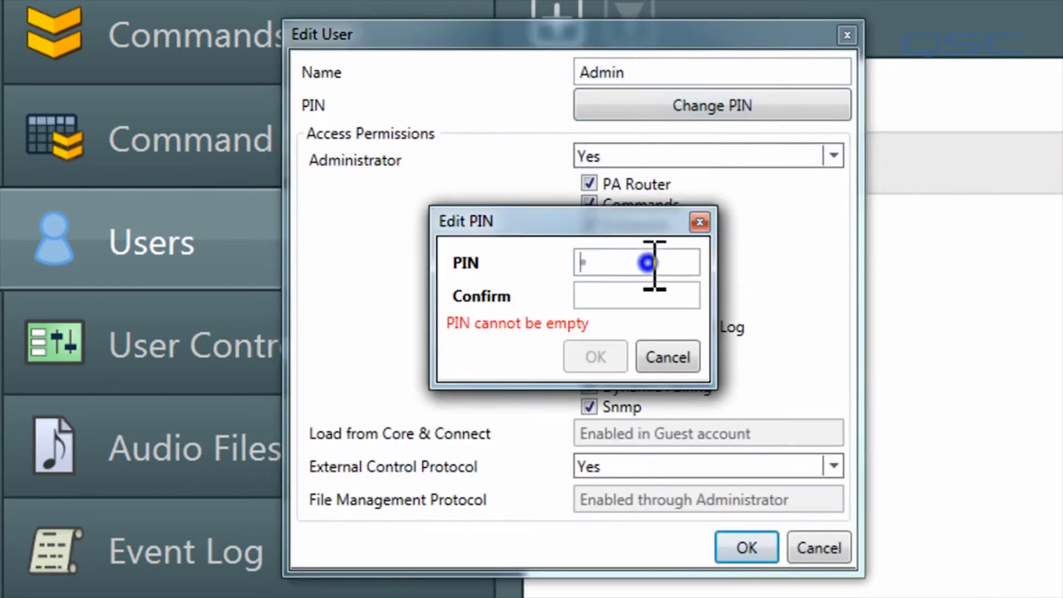
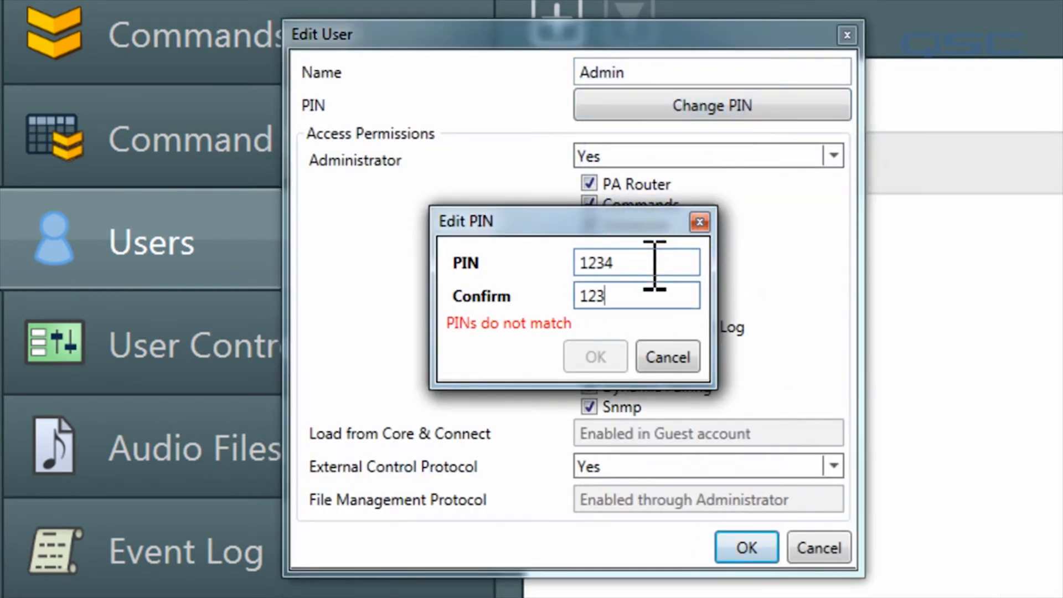
{"action": "left_click", "coordinate": [667, 358]}
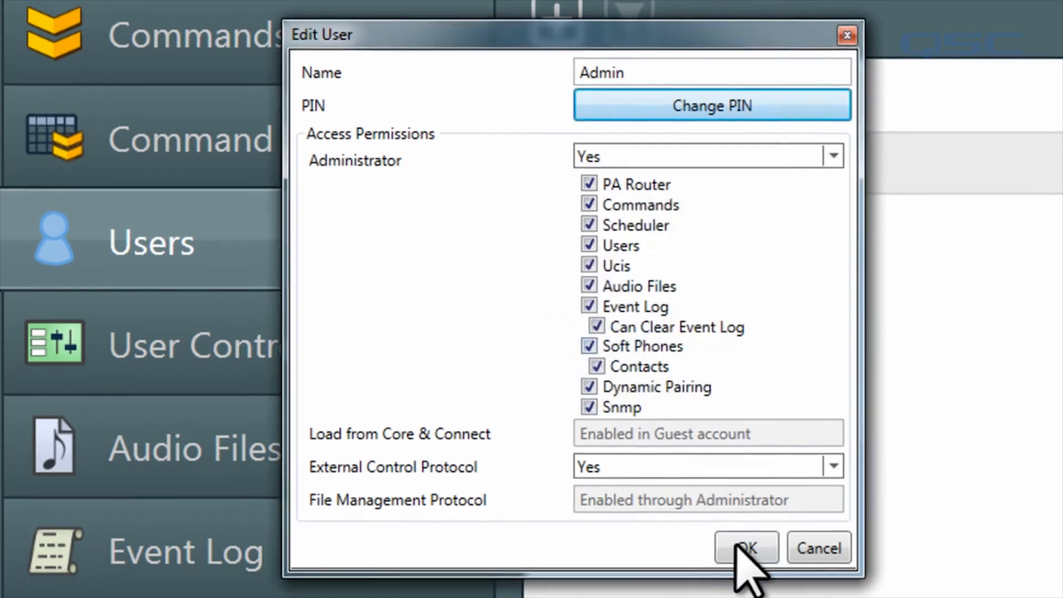
{"action": "left_click", "coordinate": [746, 547]}
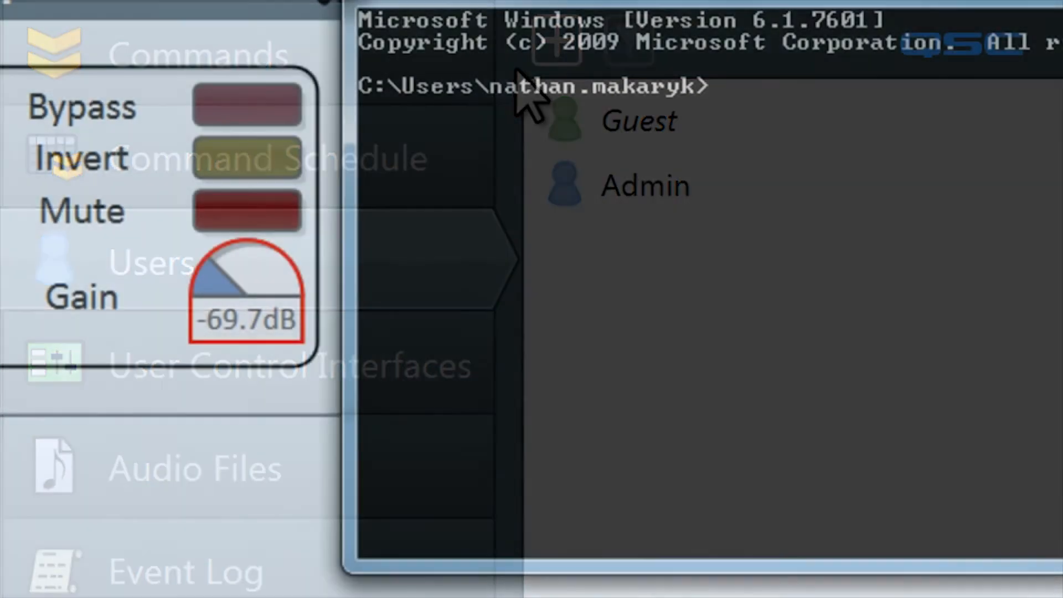
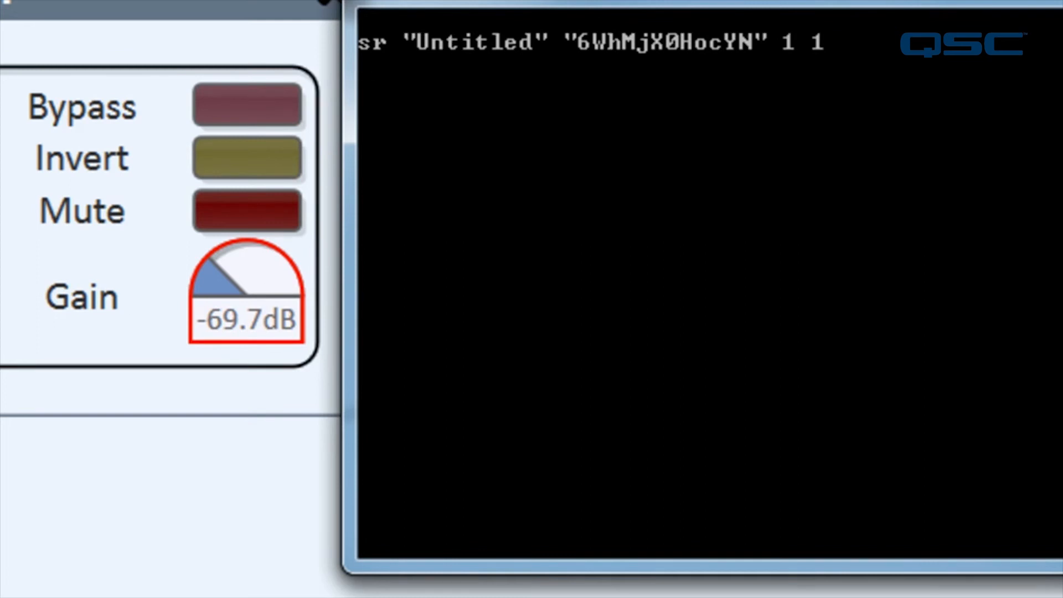
Request csv GainGain 0, which the core refuses with login_required.
{"action": "type", "text": "csv Ga"}
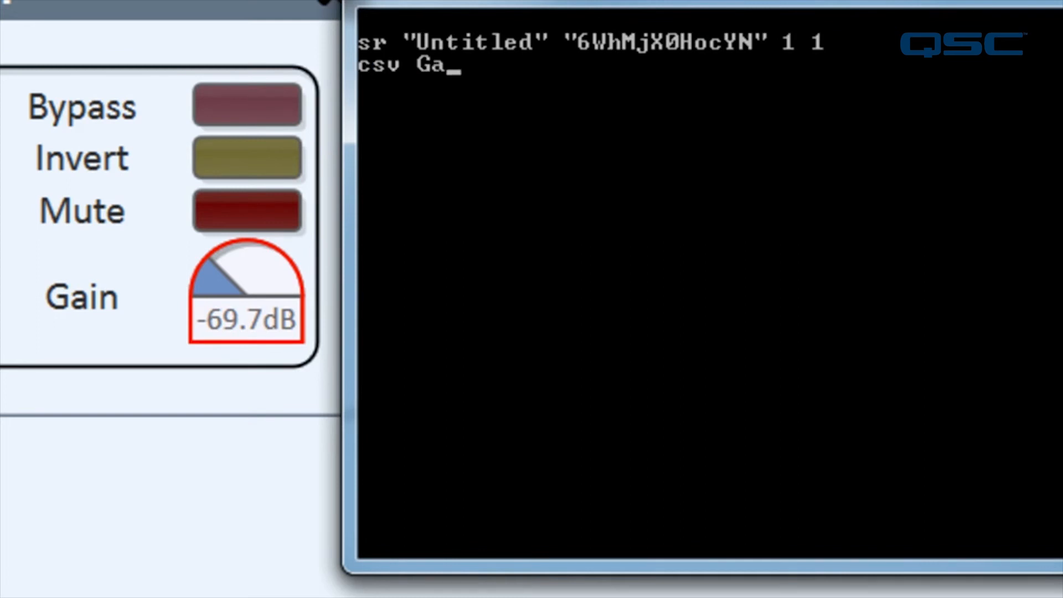
{"action": "type", "text": "inGain 0"}
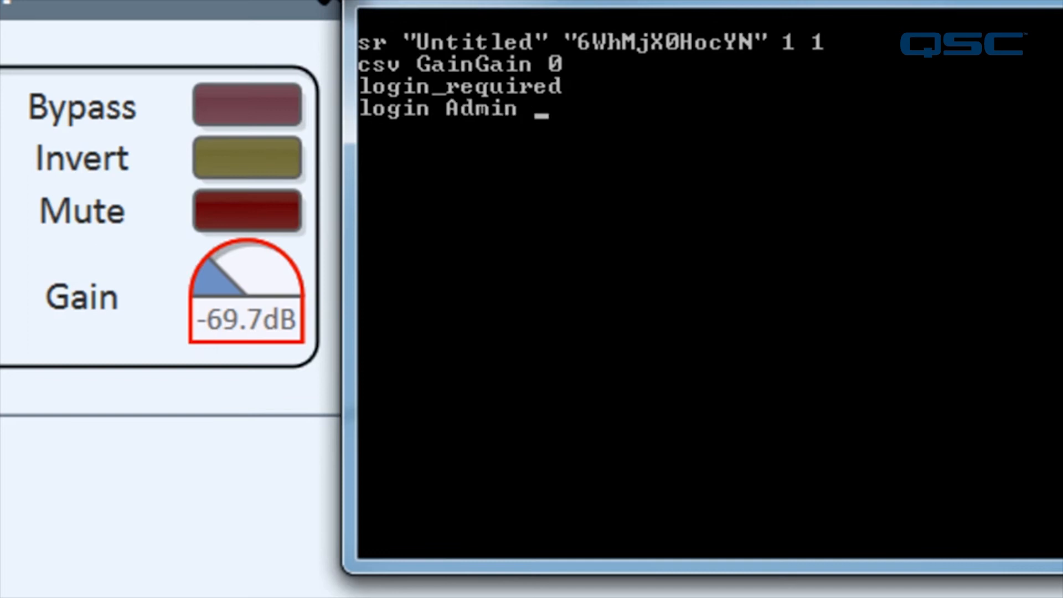
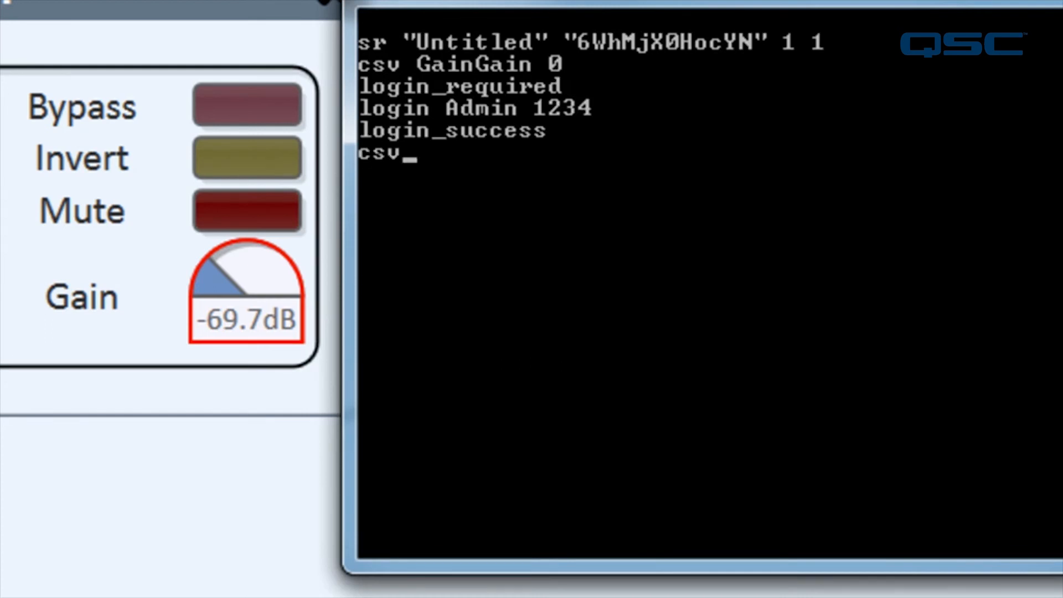
{"action": "type", "text": "GainGain 0"}
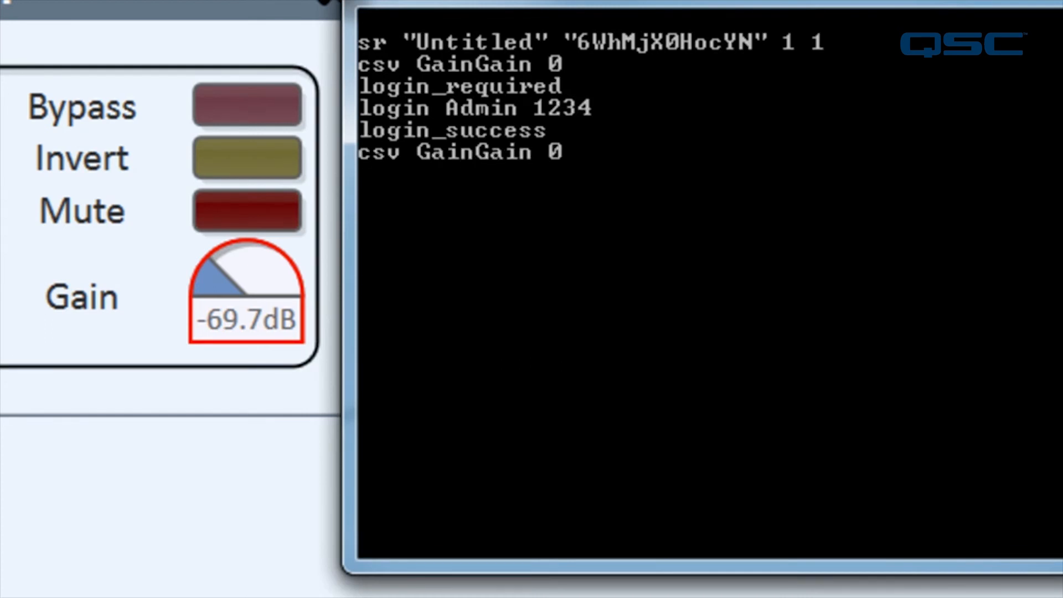
{"action": "left_click_drag", "start_coordinate": [243, 272], "coordinate": [271, 255]}
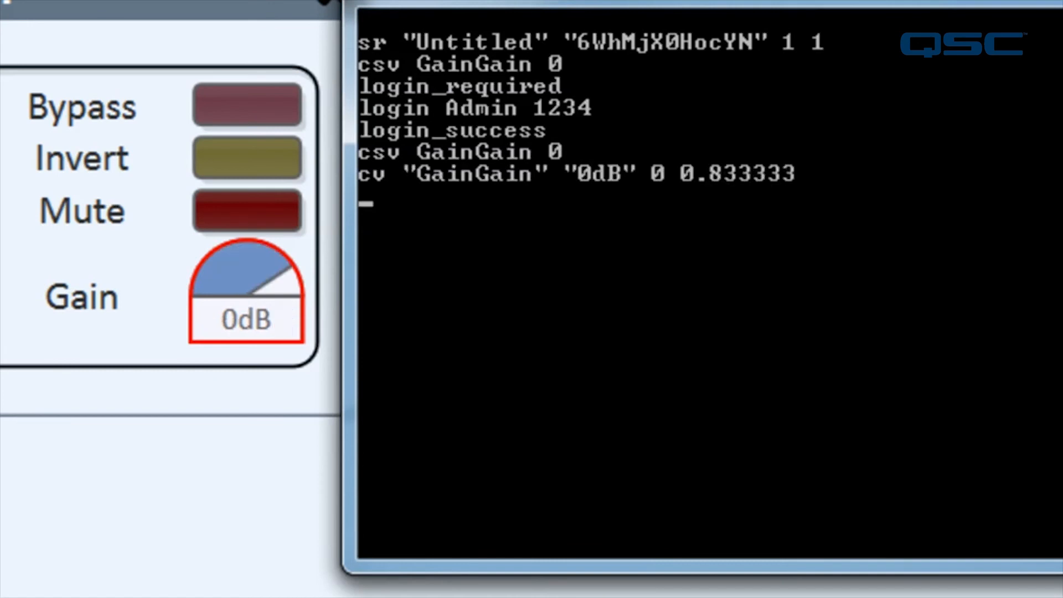